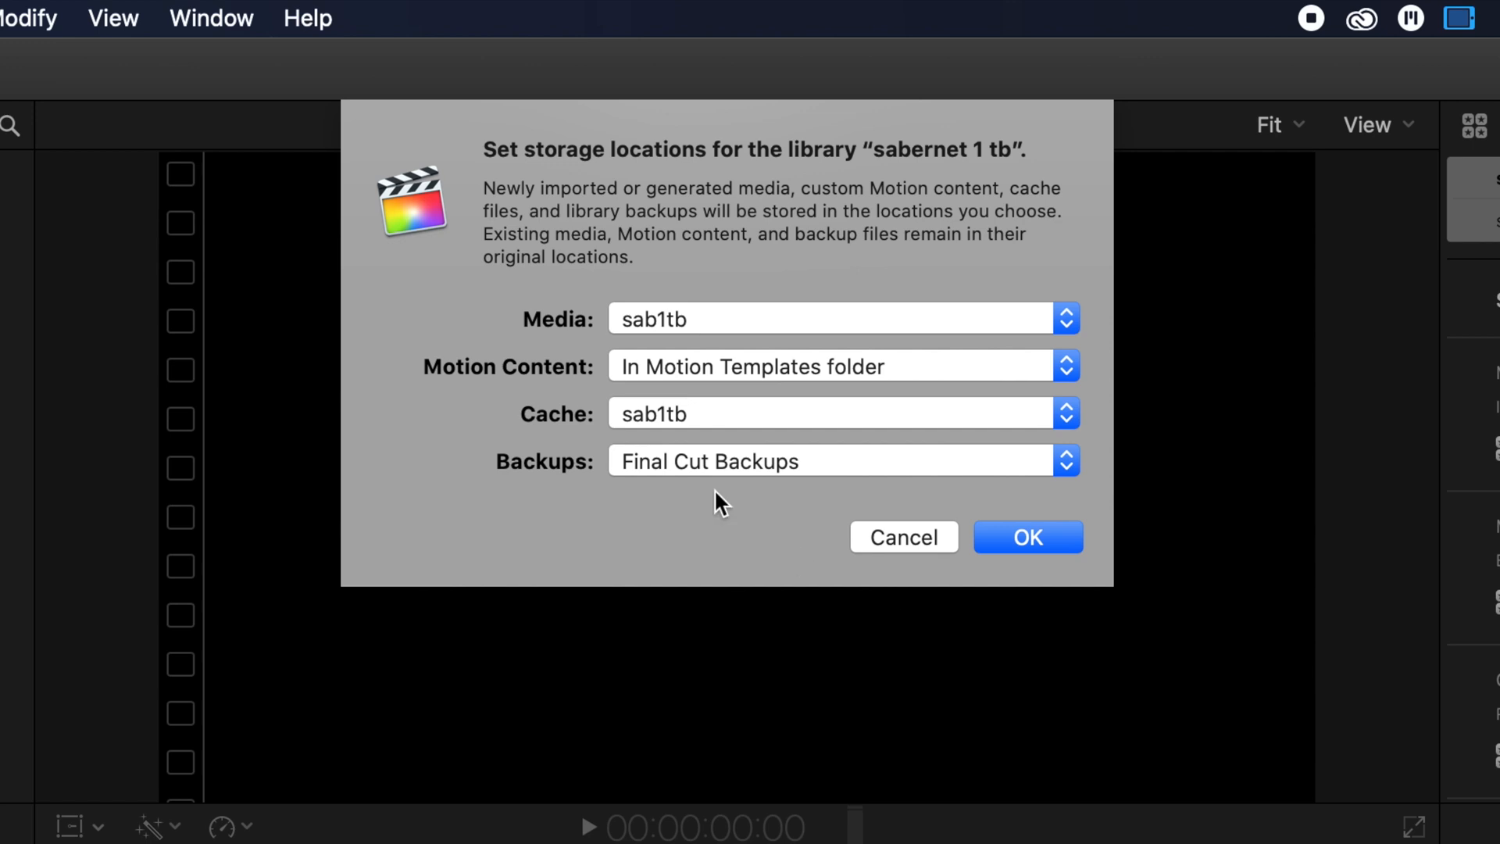
# Accept the storage locations so library media and cache go to sab1tb.
pyautogui.click(1066, 460)
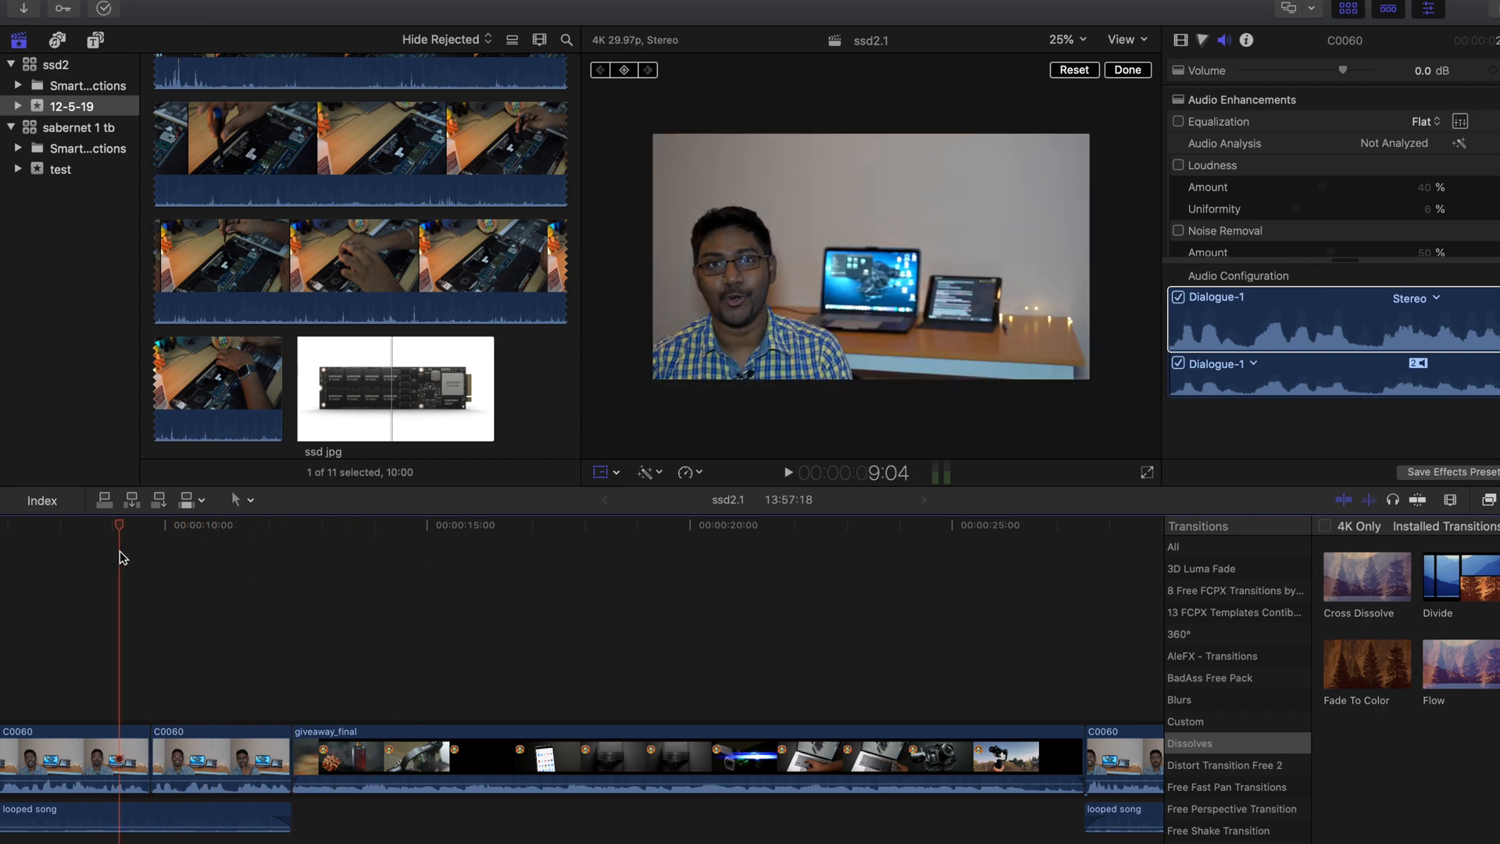
# Move the playhead to the C0043 SSD enclosure clip near 00:00:55.
pyautogui.click(623, 540)
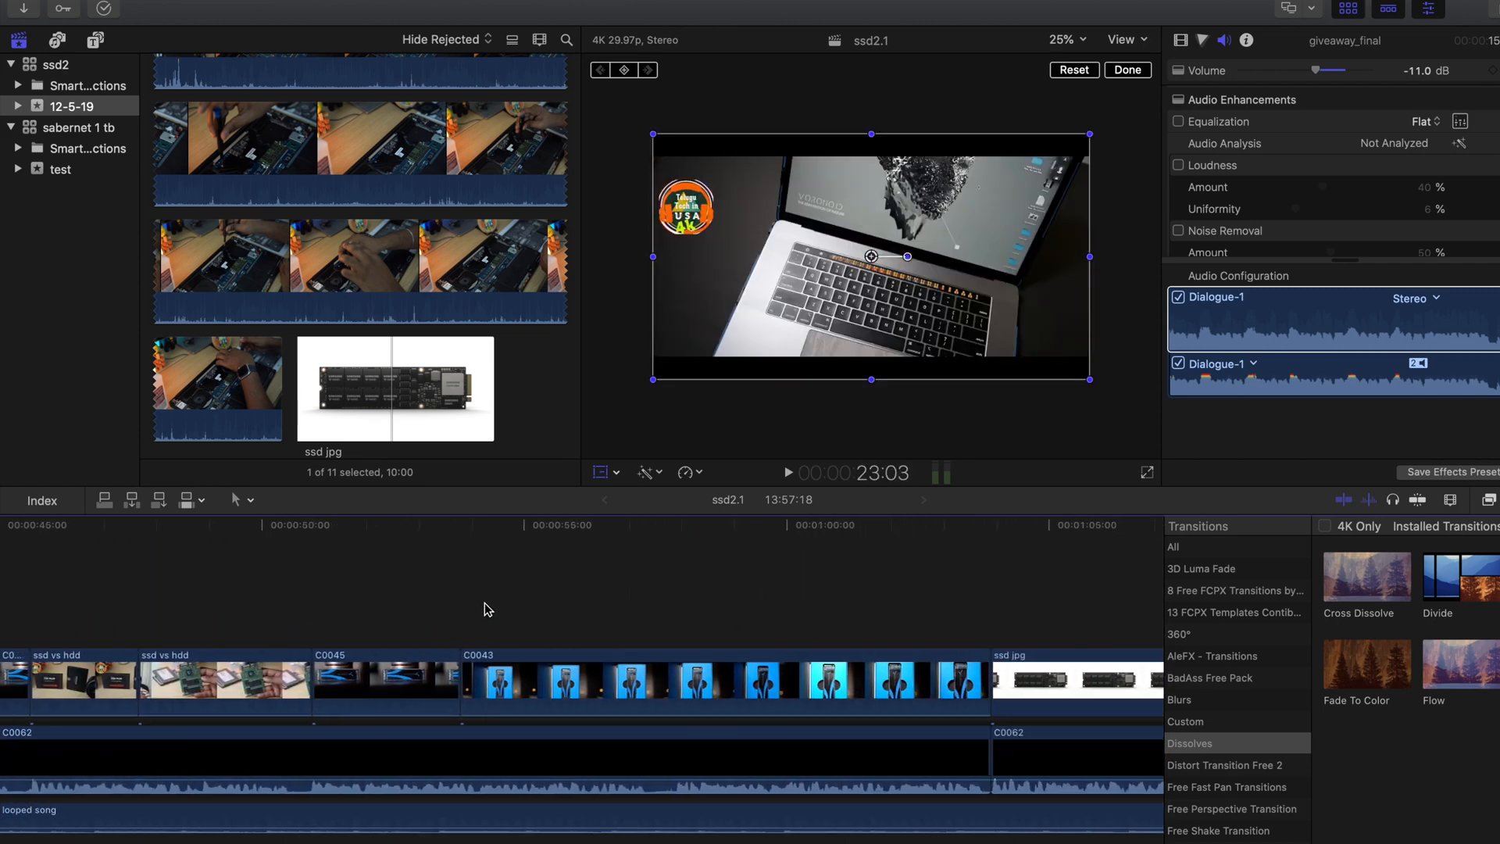
pyautogui.click(485, 692)
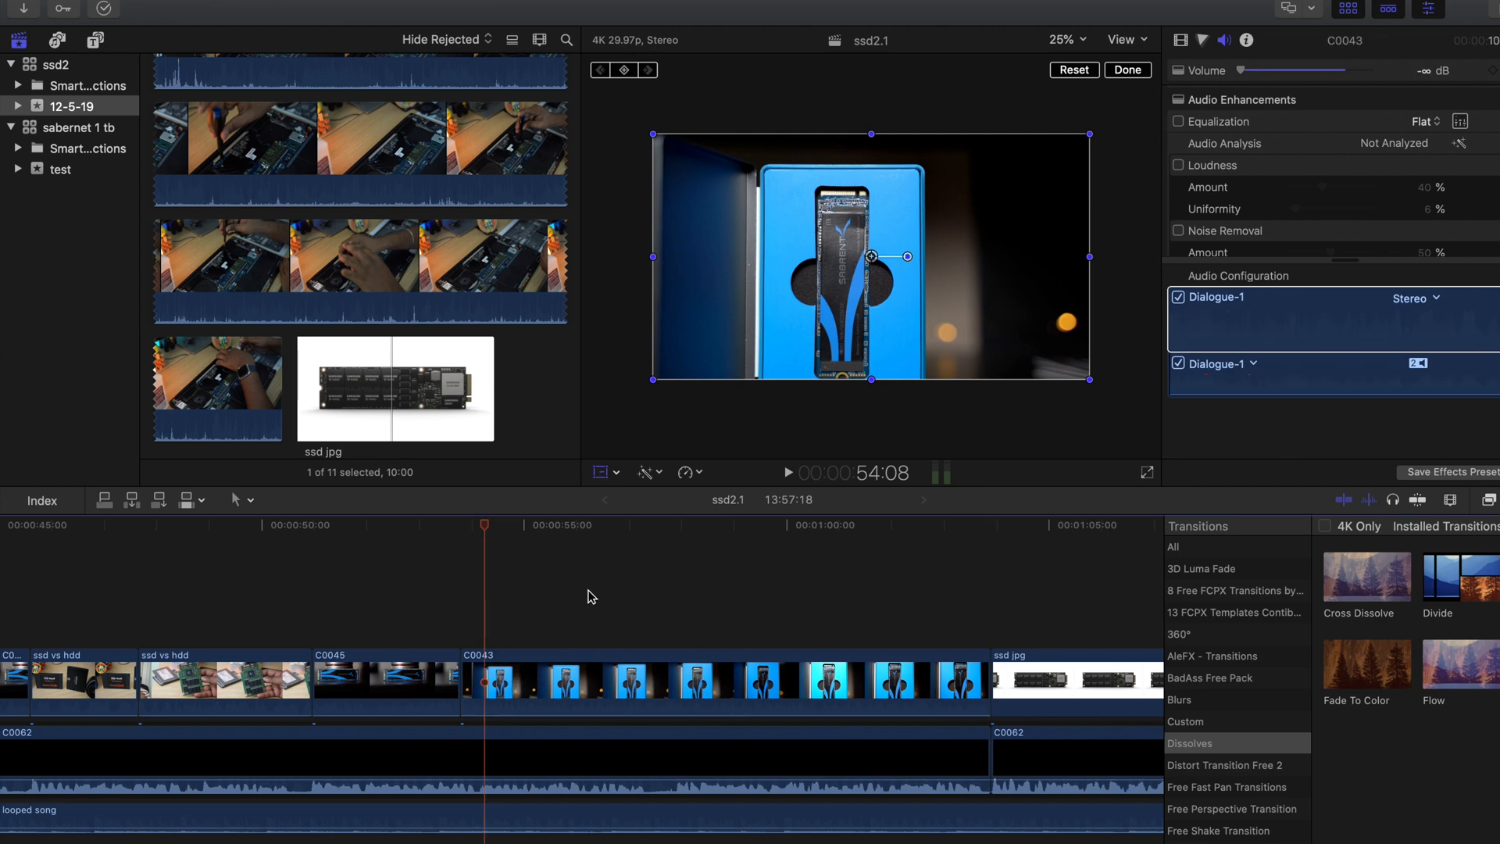